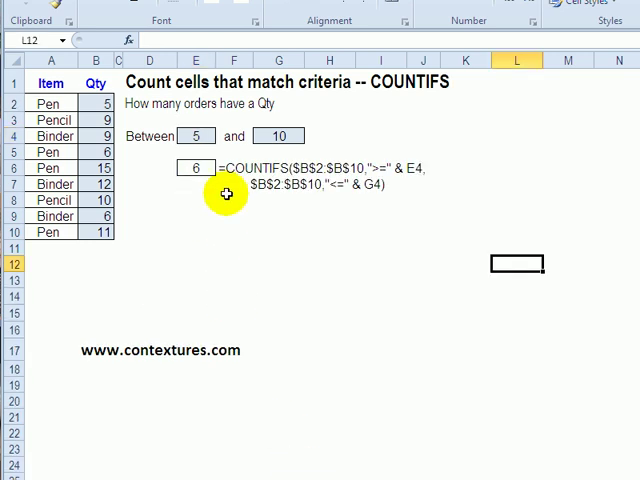
mouse_move(388, 82)
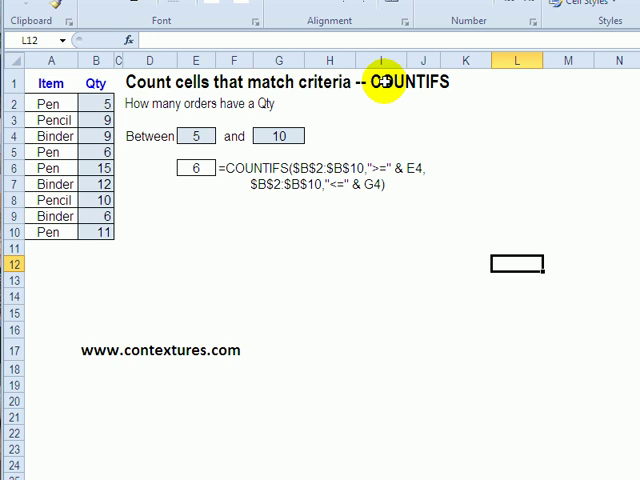
mouse_move(248, 104)
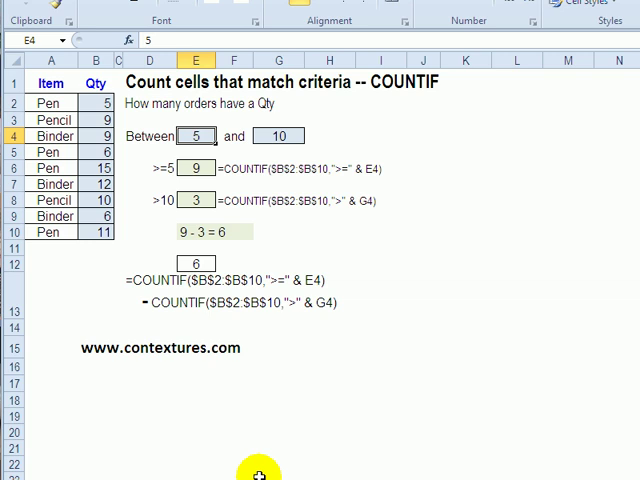
mouse_move(256, 200)
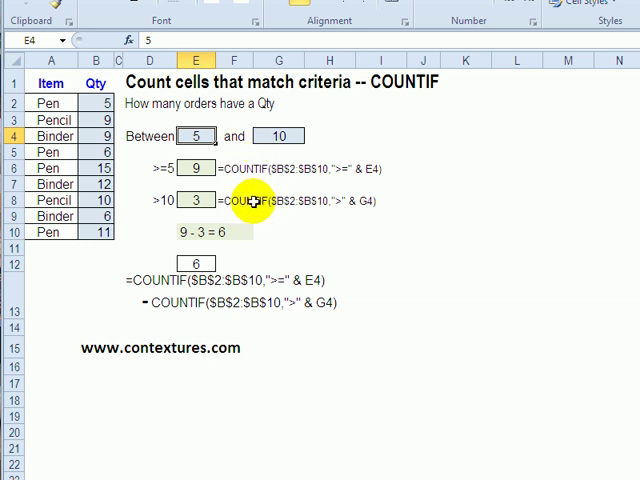
mouse_move(220, 424)
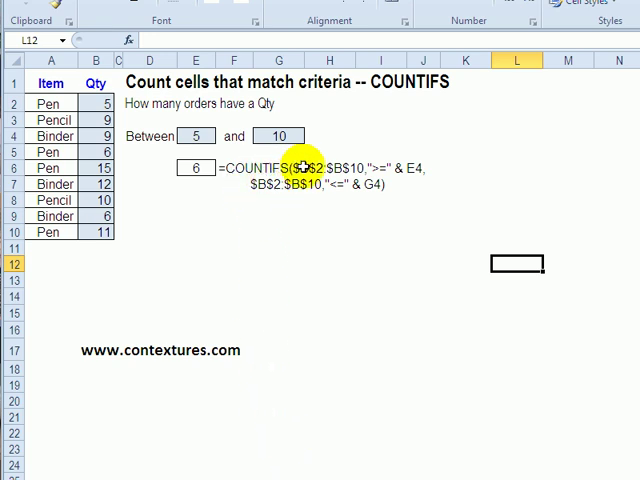
mouse_move(364, 170)
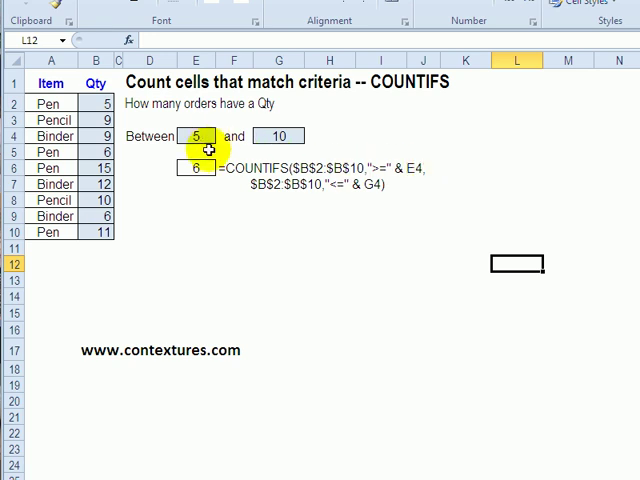
Step: Select the COUNTIFS formula cell to add the "Pen" item criterion on A2:A10
click(192, 168)
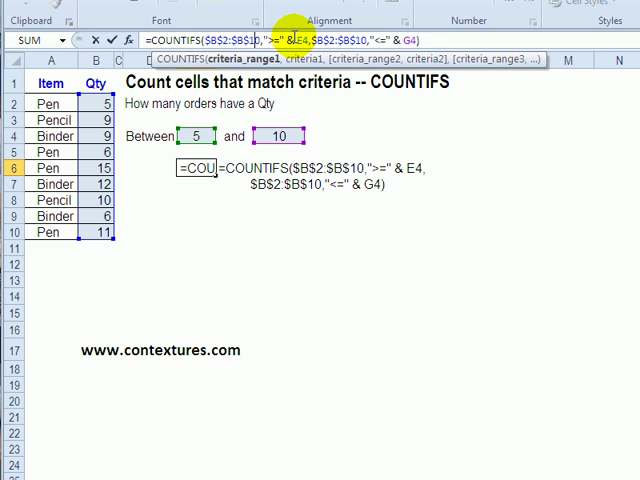
mouse_move(216, 112)
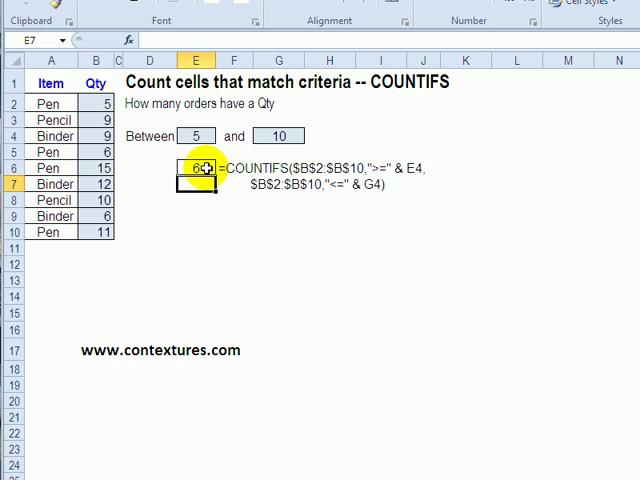
mouse_move(204, 168)
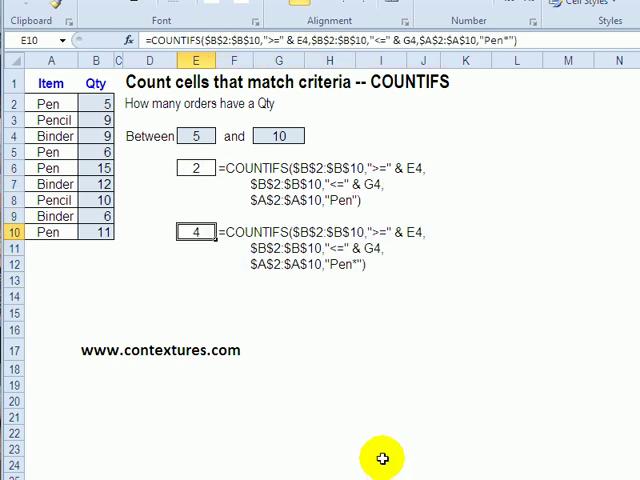
mouse_move(224, 250)
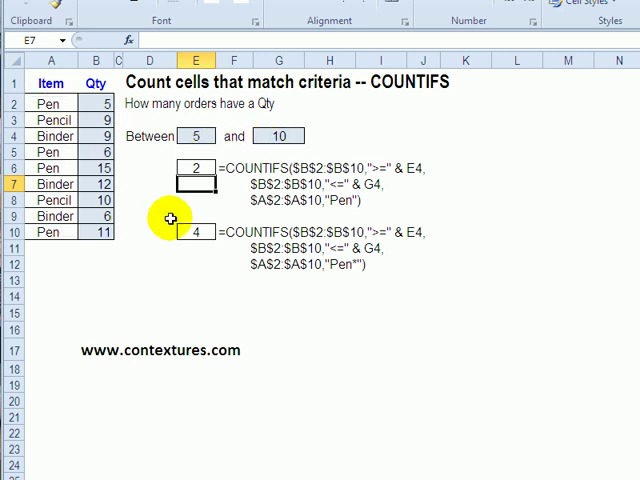
mouse_move(262, 234)
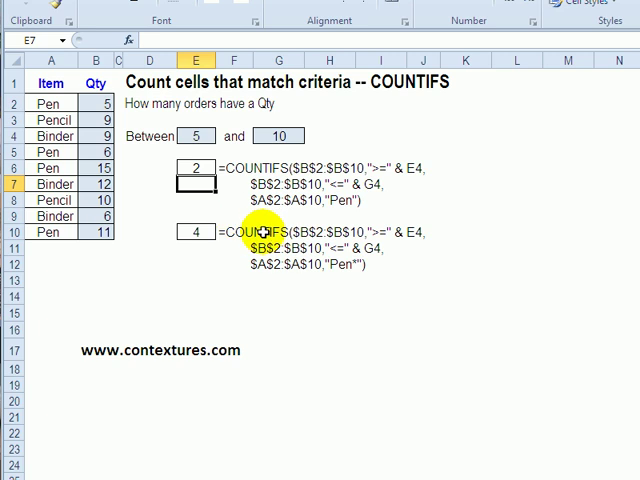
click(190, 232)
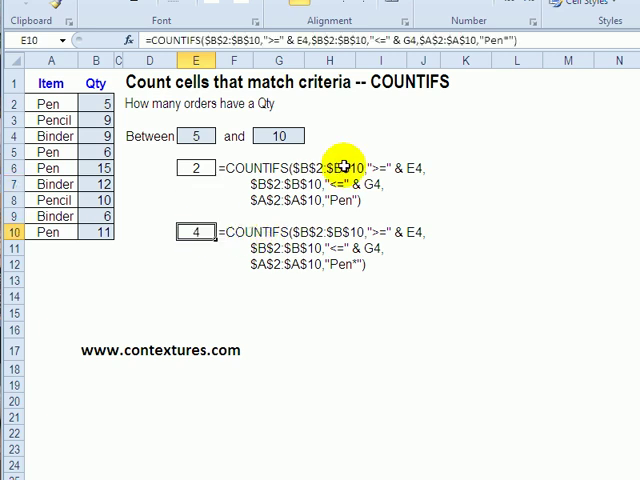